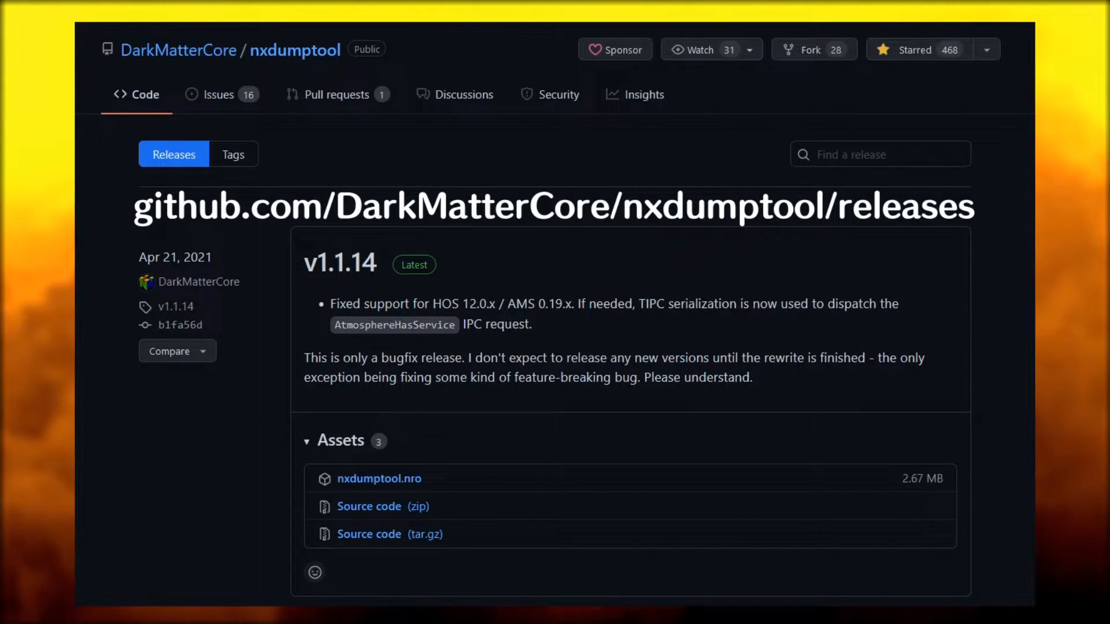
mouse_move(379, 478)
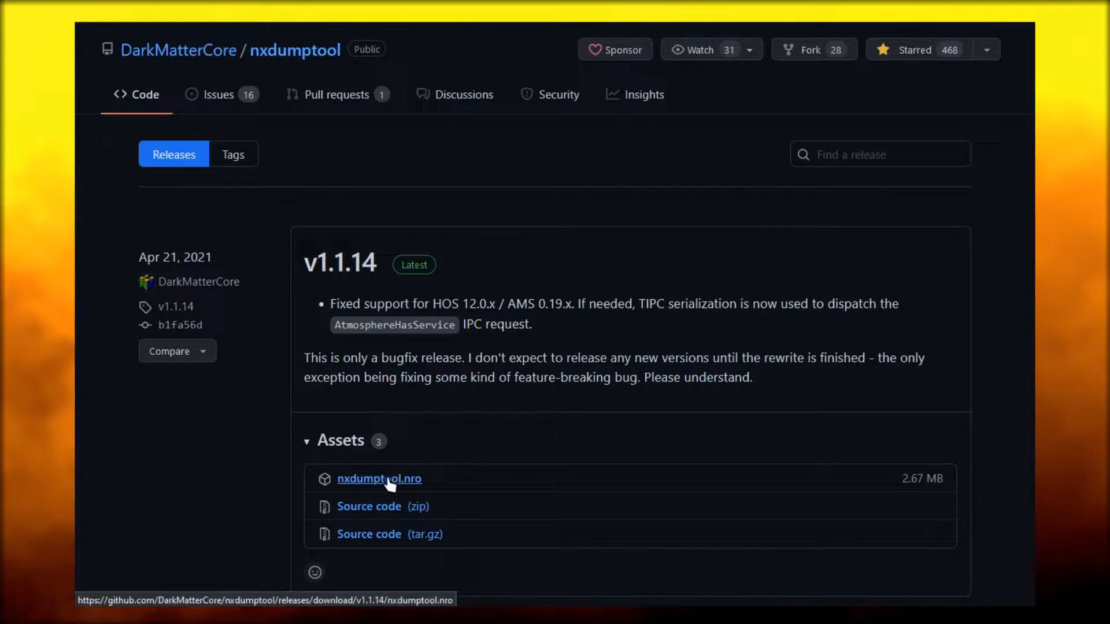
Download nxdumptool.nro and Lockpick_RCM.bin from their GitHub releases pages
left_click(379, 478)
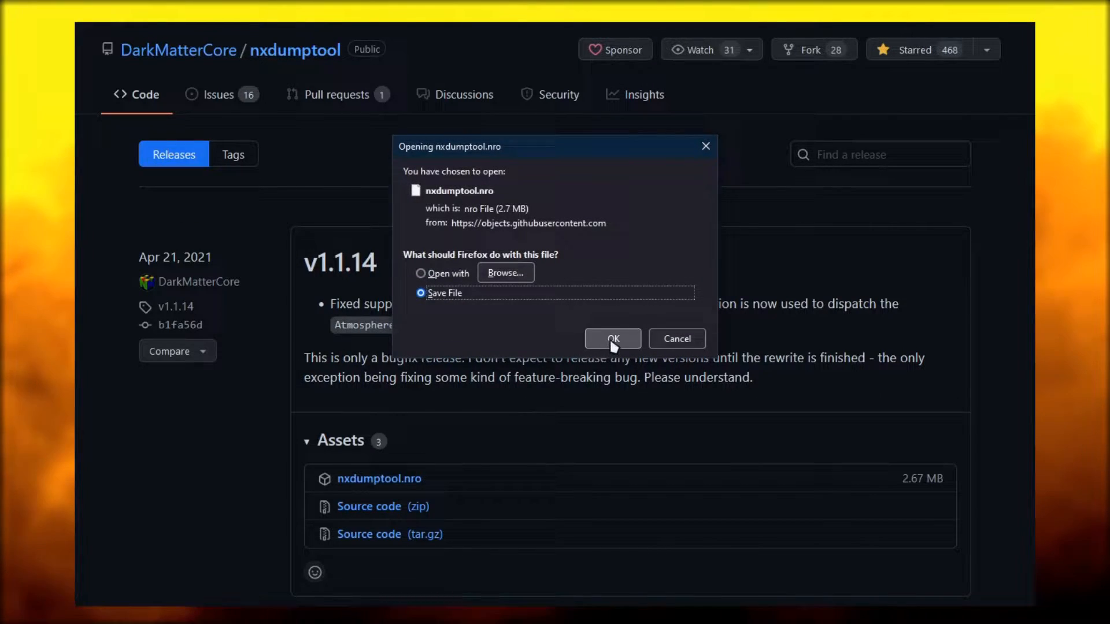
left_click(611, 339)
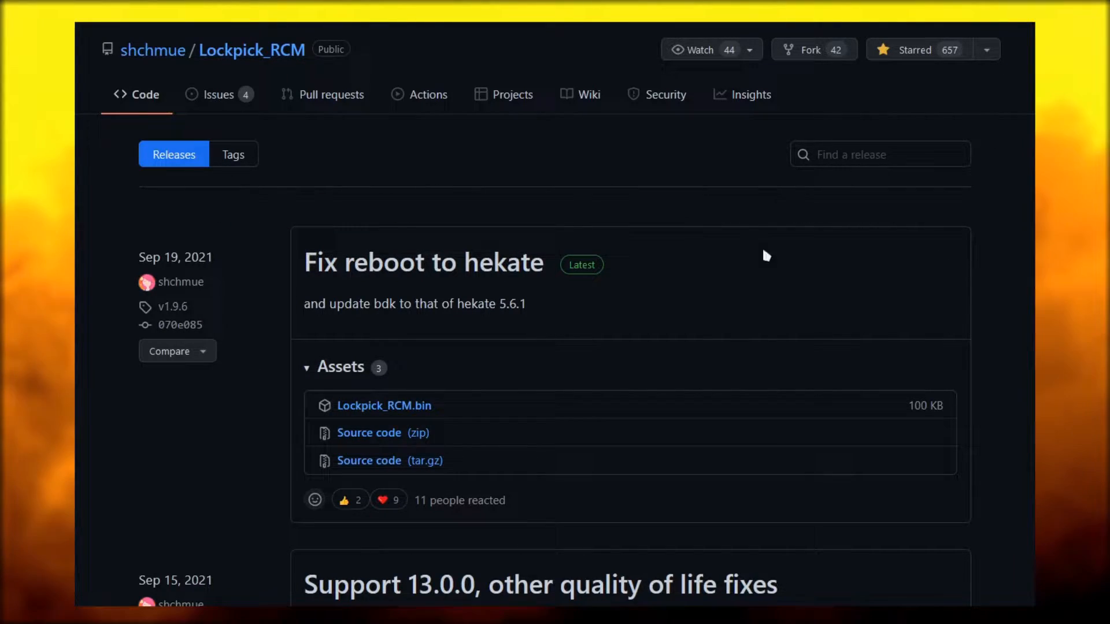
left_click(384, 404)
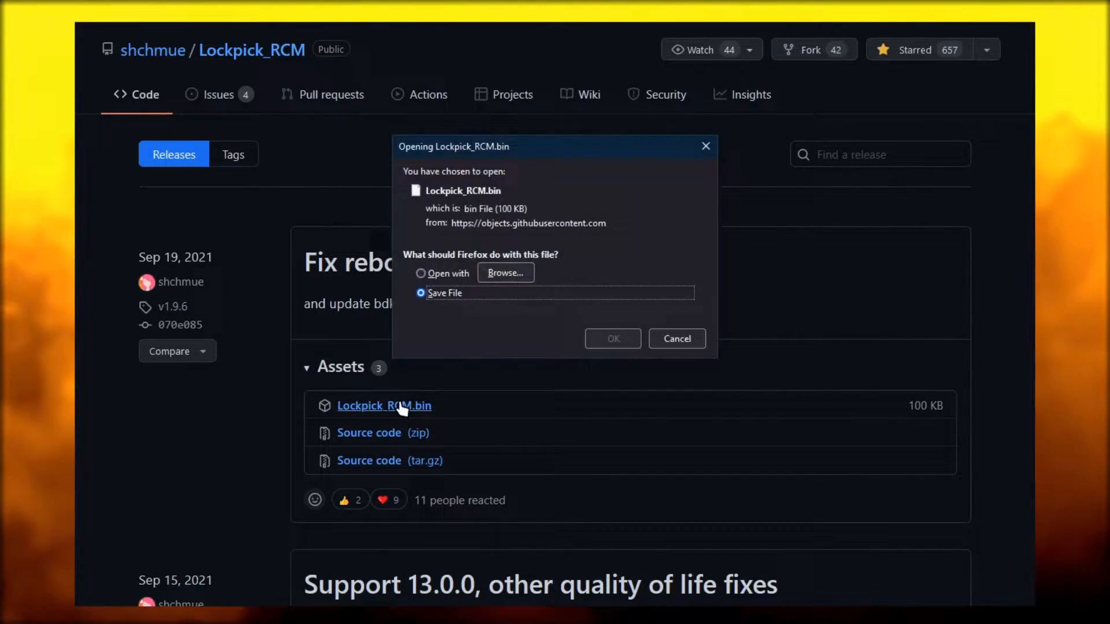
left_click(612, 339)
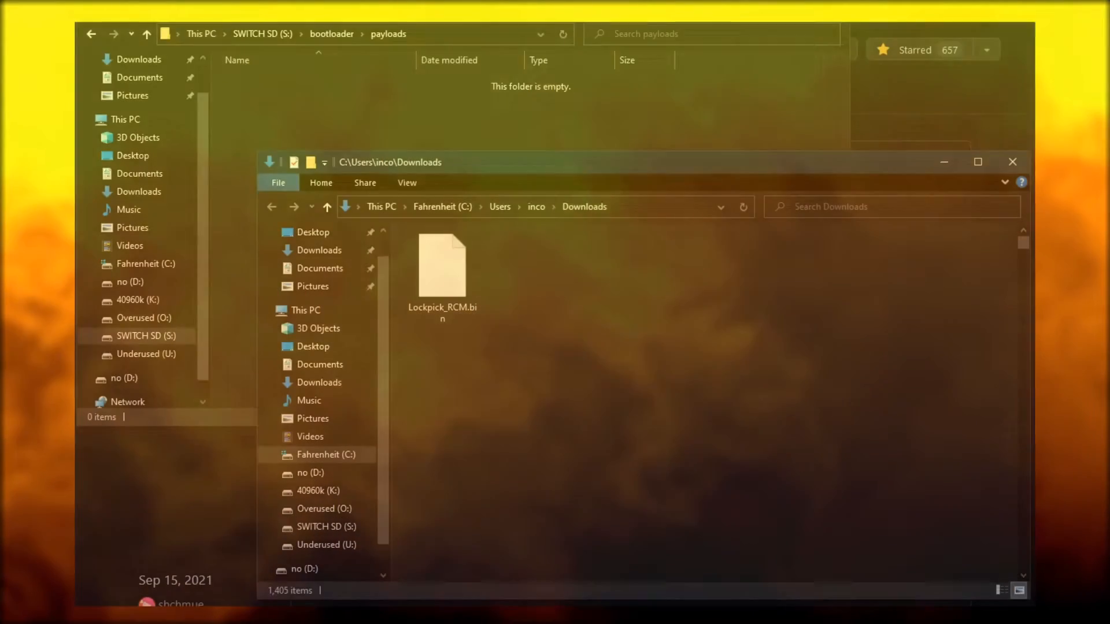
Copy Lockpick_RCM.bin to bootloader/payloads on the SD card and inject hekate via TegraRcmGUI
left_click_drag(442, 267, 436, 96)
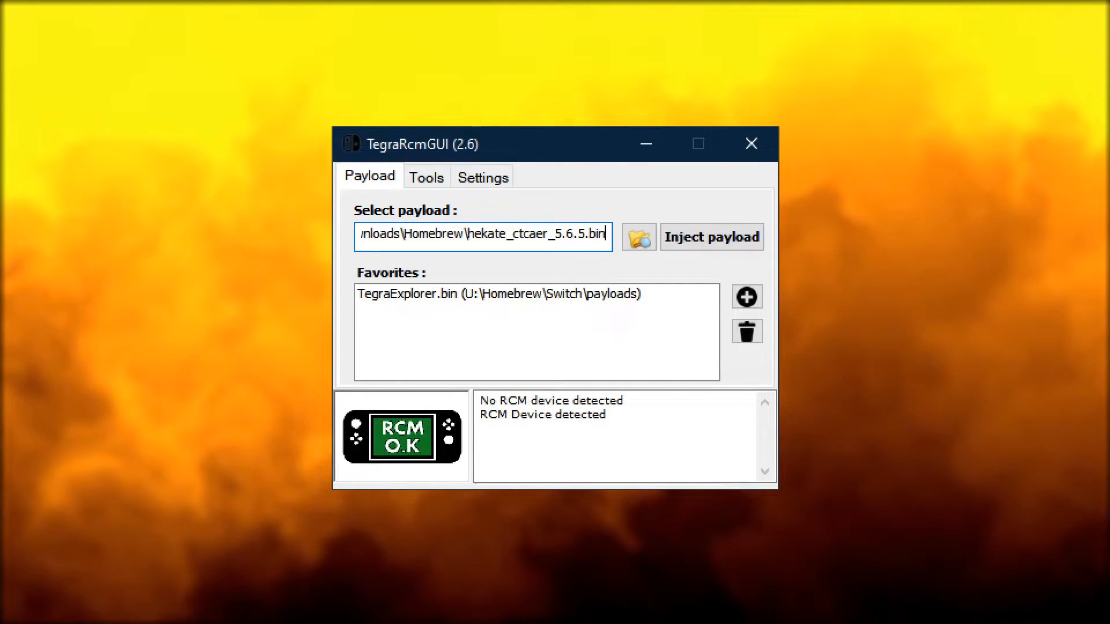
left_click(711, 237)
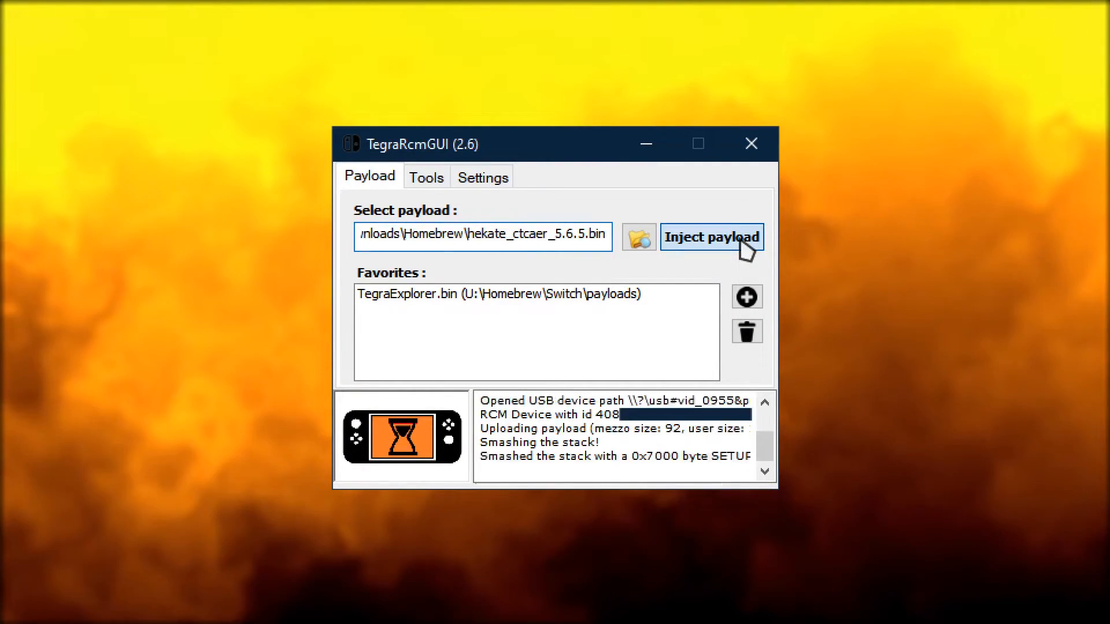
left_click(711, 238)
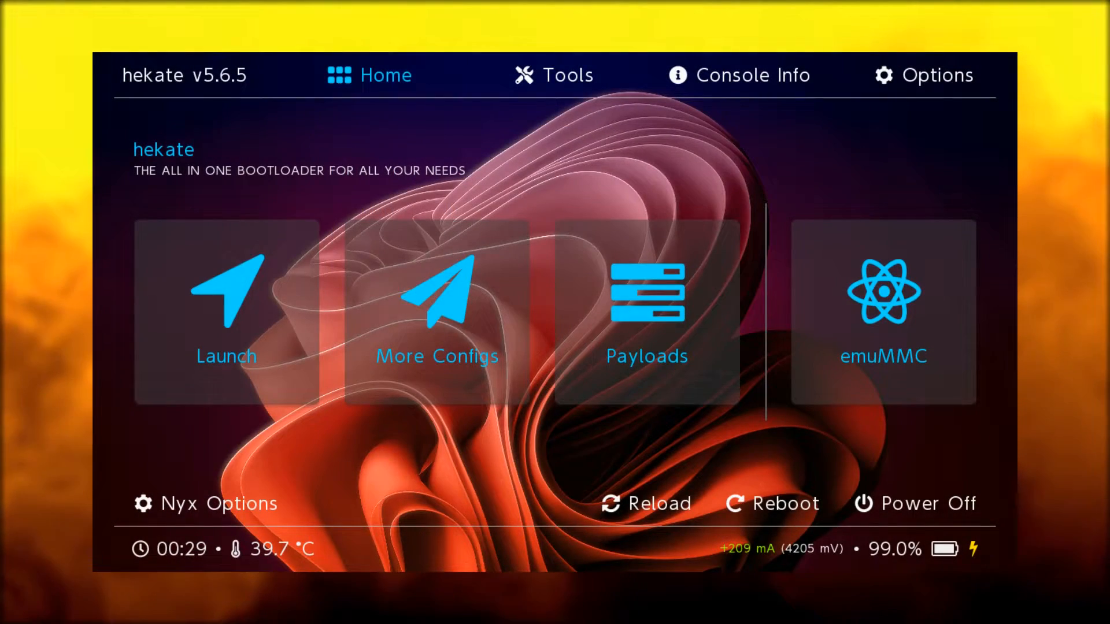
Launch Lockpick_RCM from hekate's Payloads and dump keys from SysNAND (67 titlekeys, 179 prod keys)
left_click(646, 311)
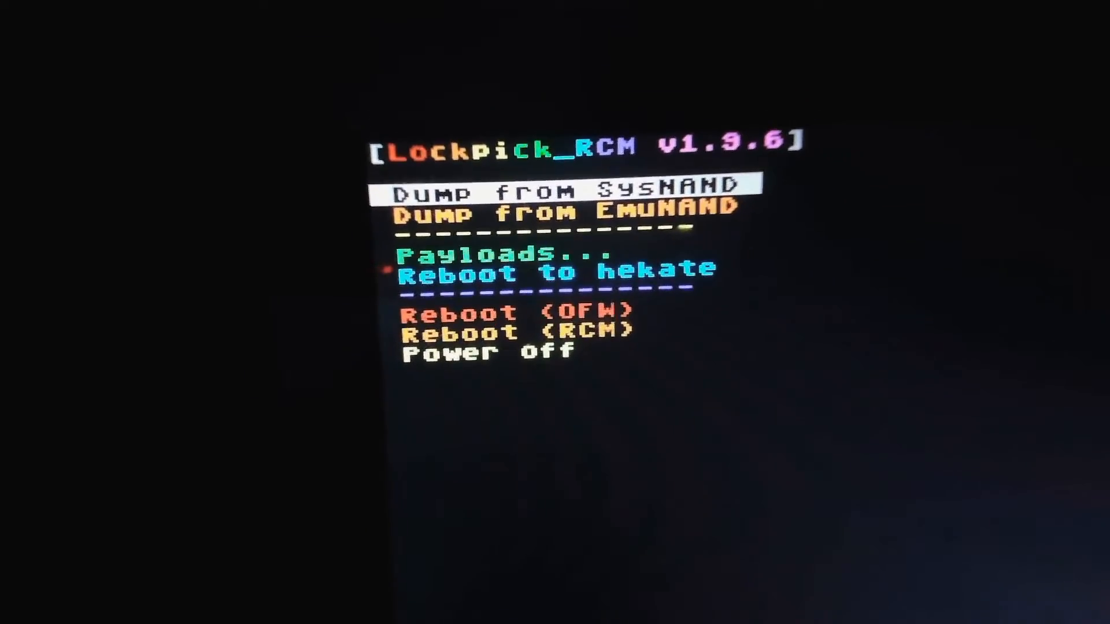
left_click(556, 191)
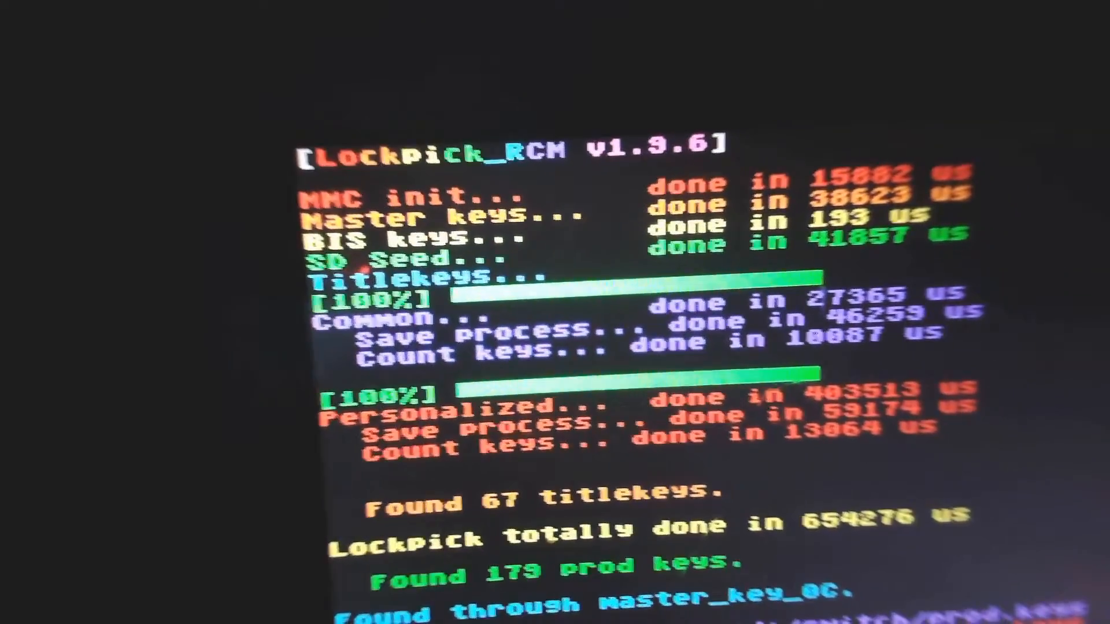